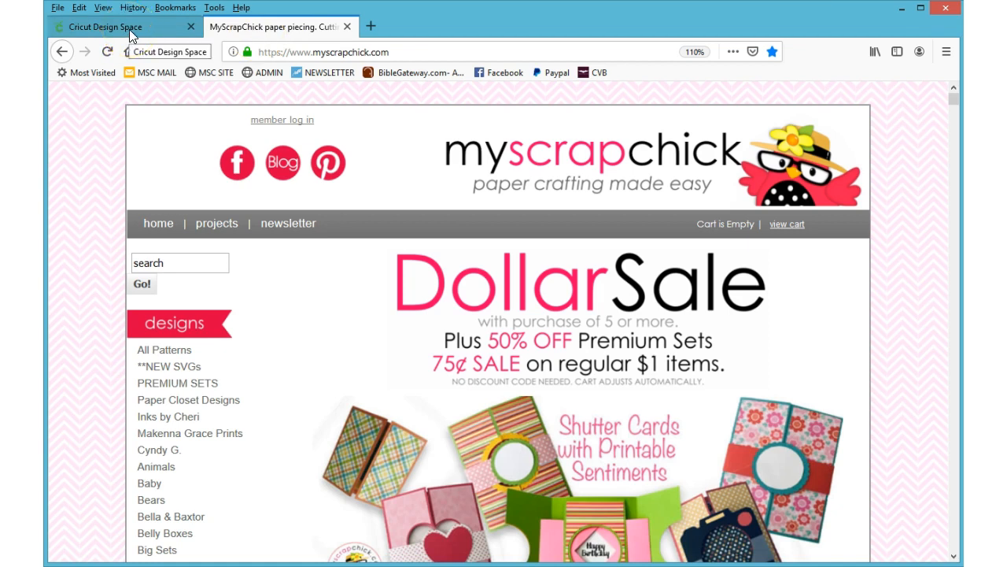
Switch Firefox to the Cricut Design Space tab showing a blank canvas
click(107, 26)
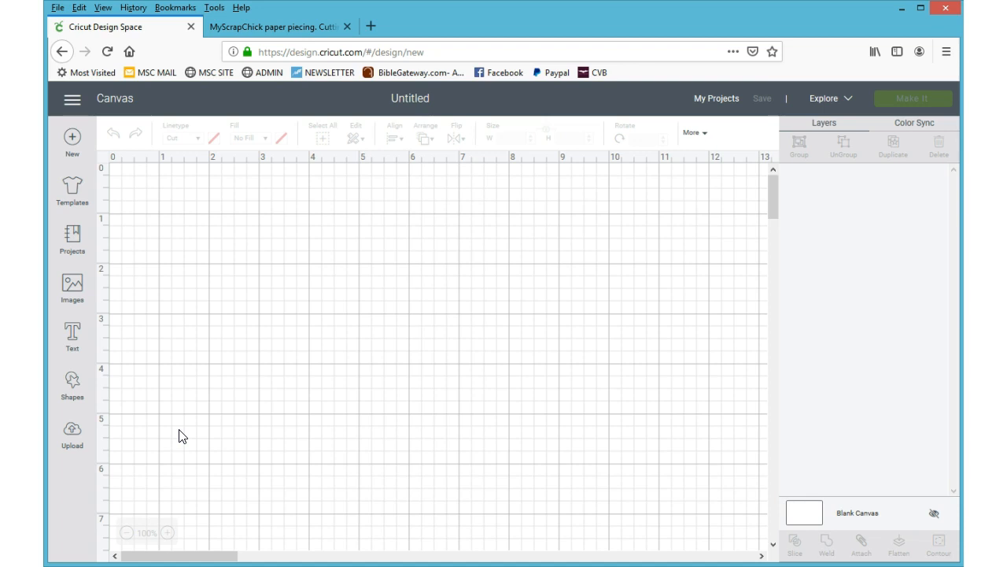
Open the Upload page and pick the FrogEaselCard image from recent uploads
click(72, 430)
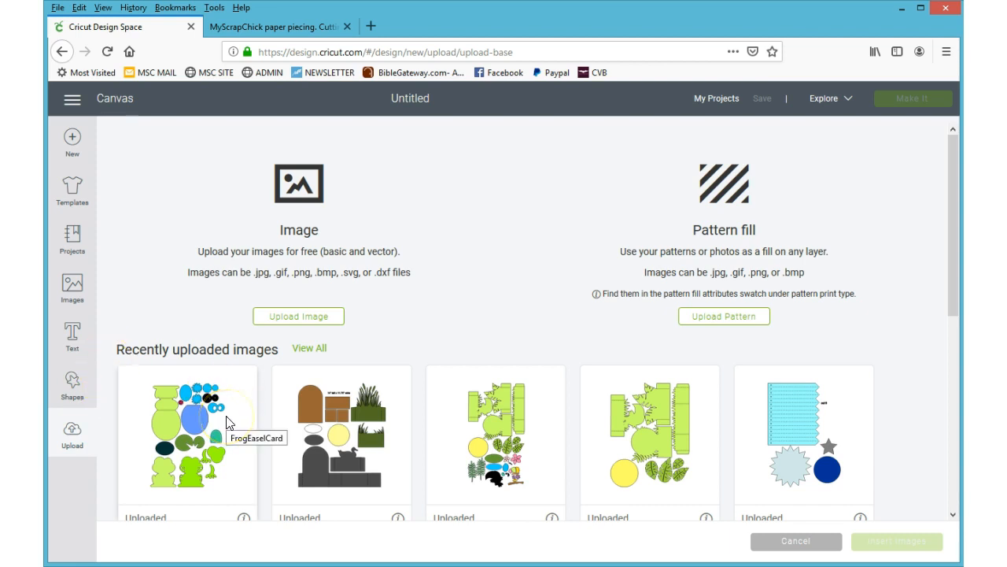
mouse_move(231, 415)
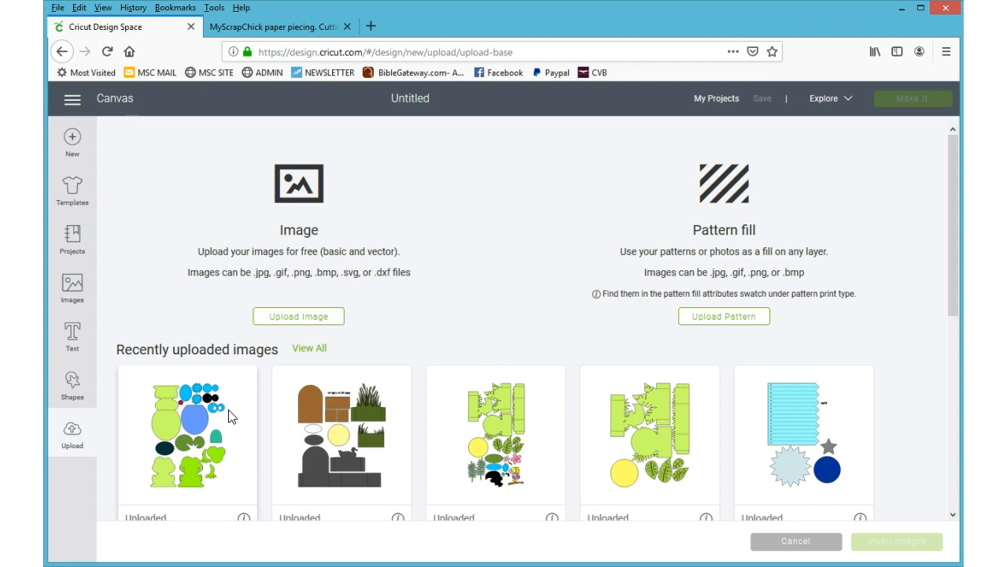
click(187, 441)
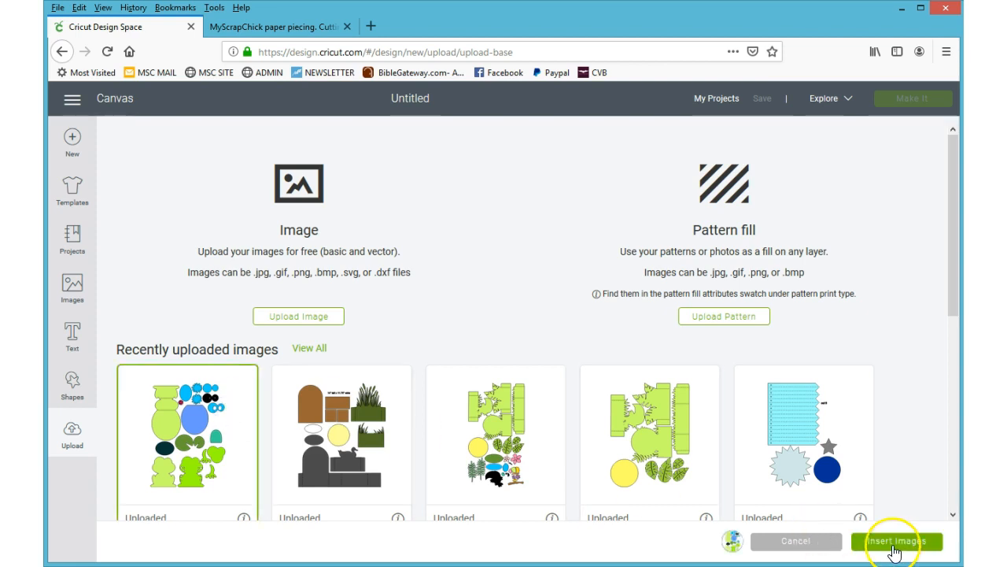
Insert the FrogEaselCard image, 8.278 by 11.5 inches, and zoom out to view it
click(906, 541)
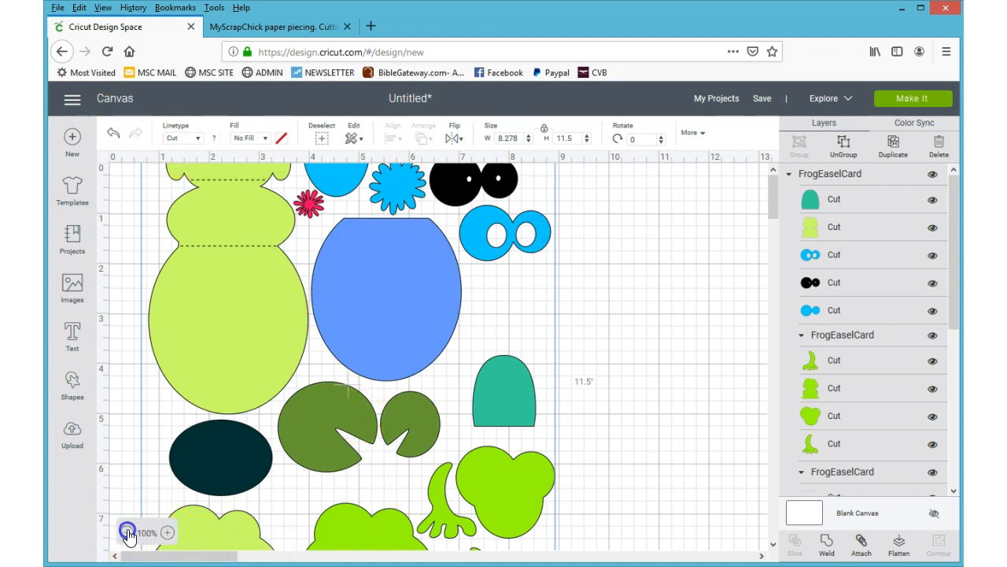
click(125, 533)
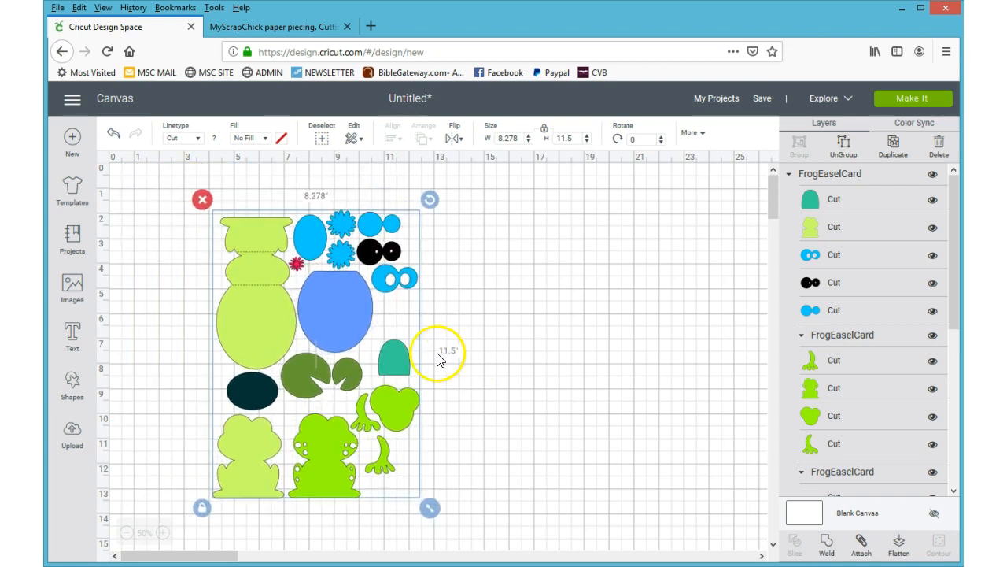
mouse_move(504, 380)
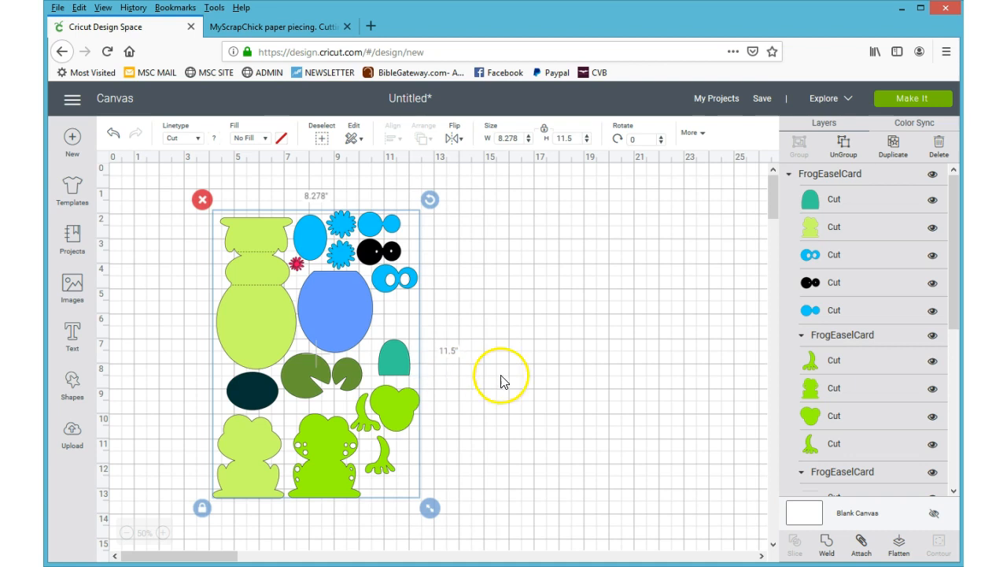
click(501, 380)
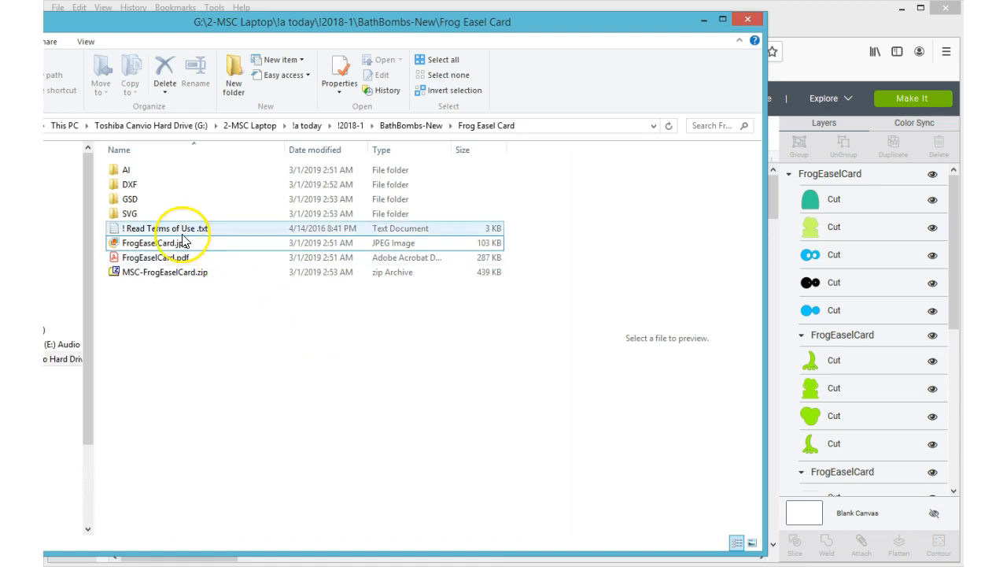
Open FrogEaselCard.svg from the SVG folder in Notepad
double_click(130, 213)
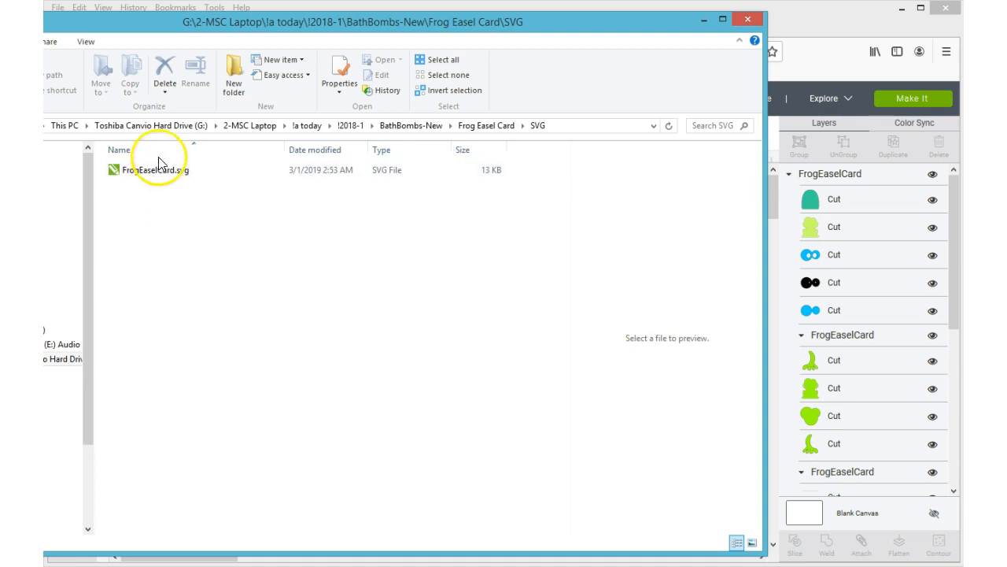
click(157, 170)
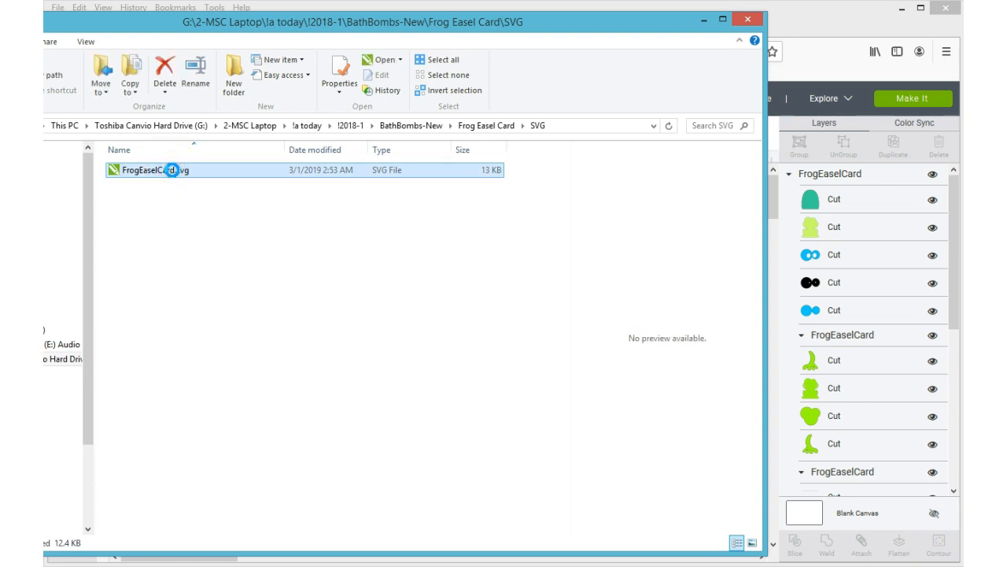
right_click(150, 170)
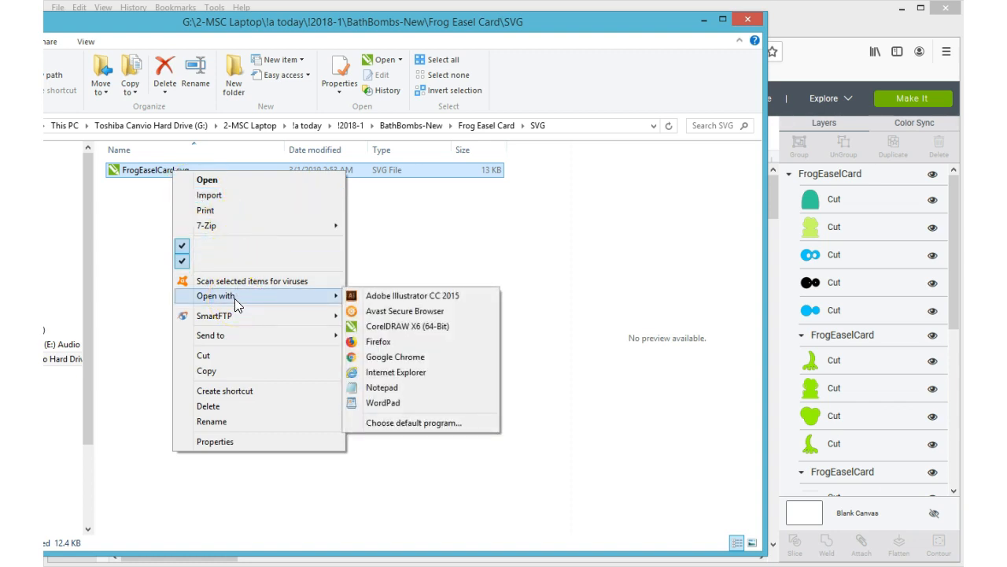
mouse_move(411, 295)
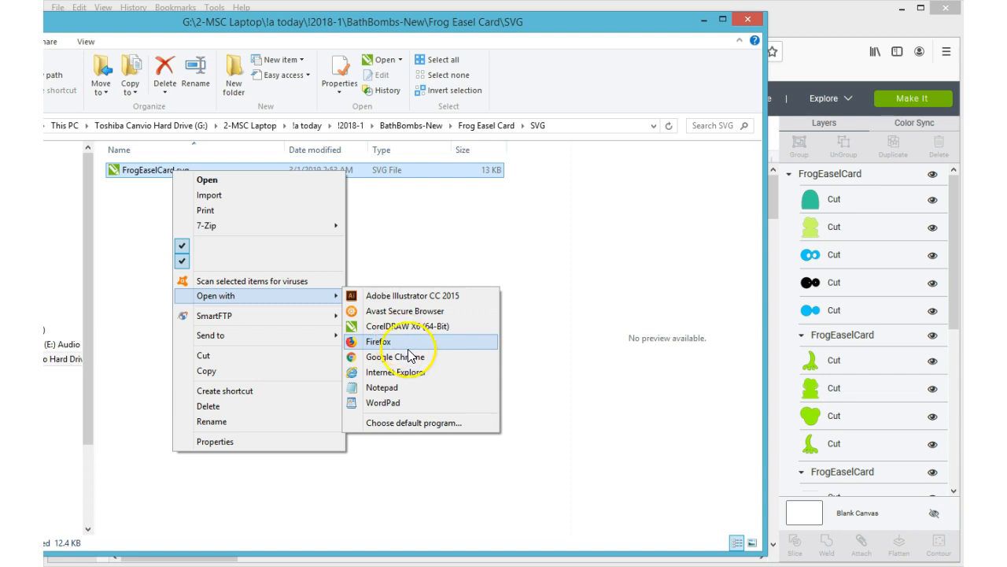
mouse_move(406, 387)
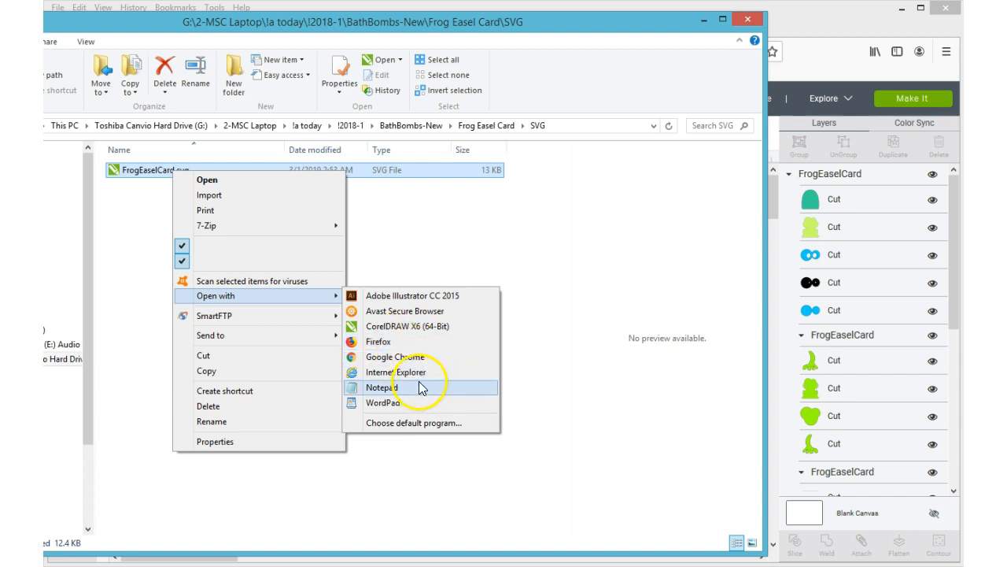
mouse_move(422, 391)
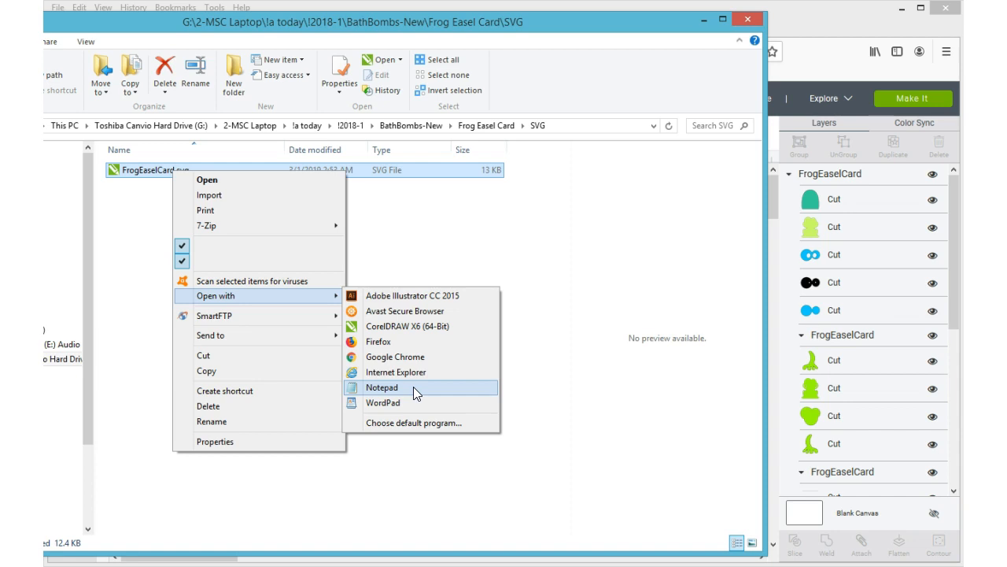
click(382, 387)
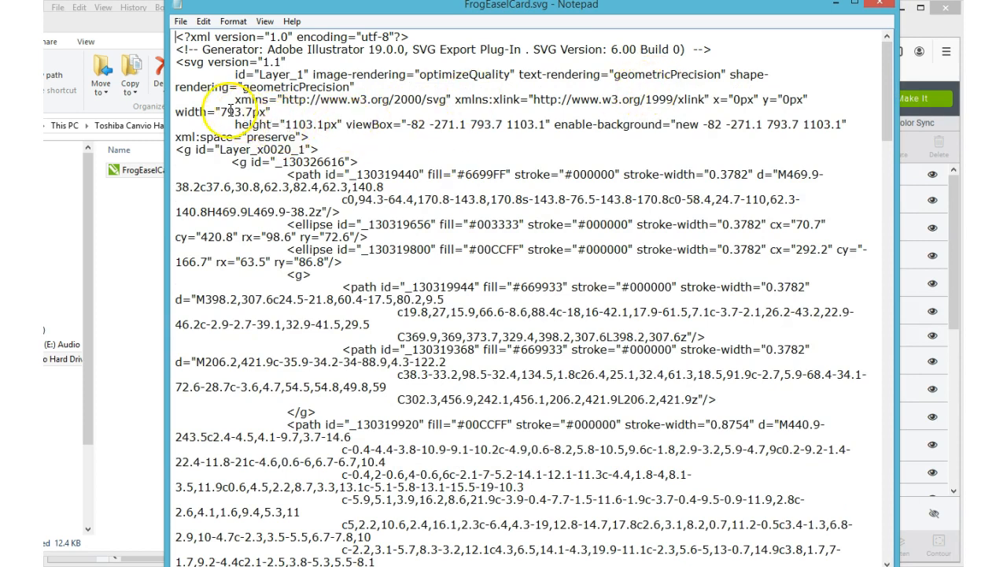
Inspect the 793.7px width and 1103.1px height in the SVG code, then minimize Notepad
double_click(231, 112)
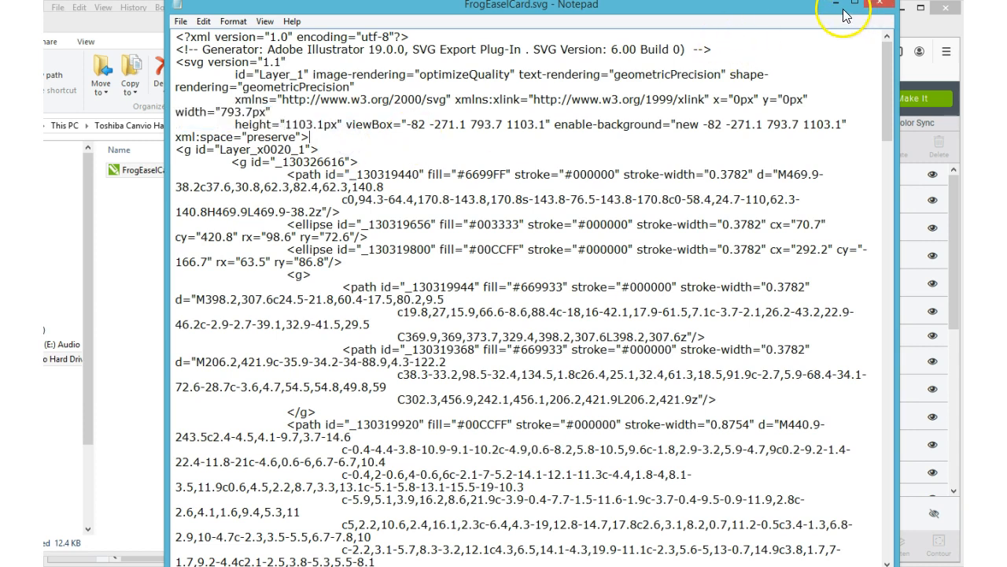
click(879, 3)
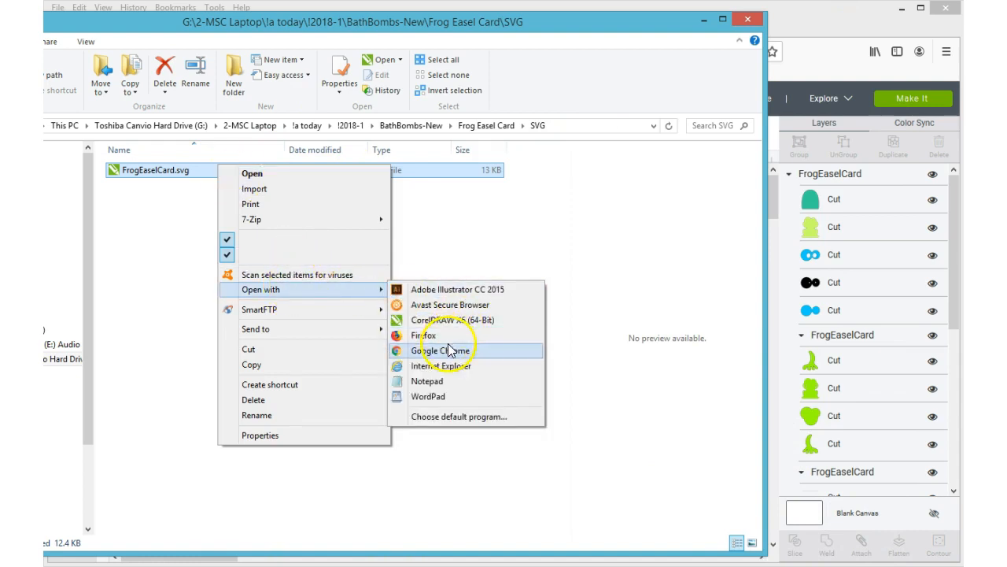
mouse_move(449, 334)
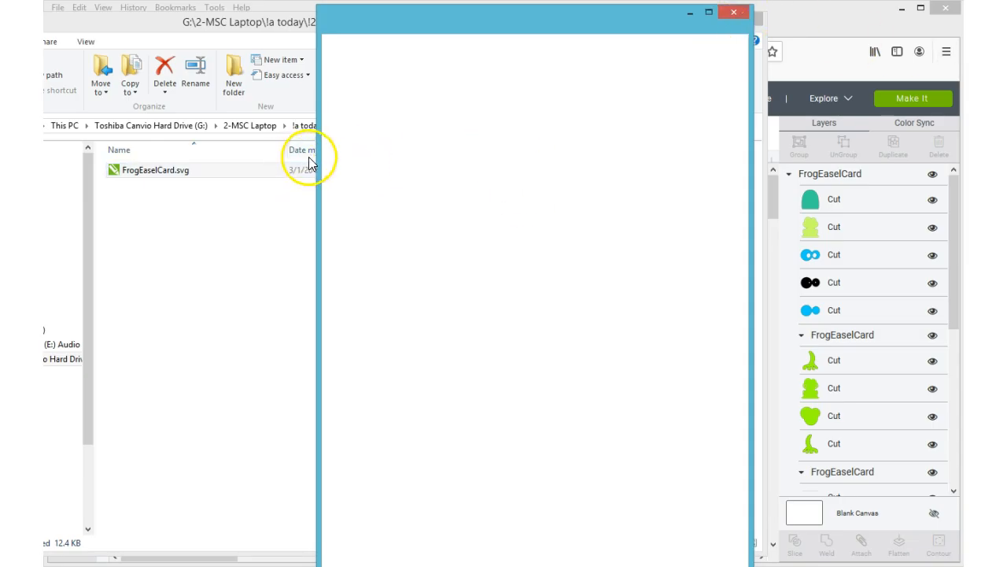
Widen the Chrome window displaying FrogEaselCard.svg and bring up the page context menu
double_click(155, 170)
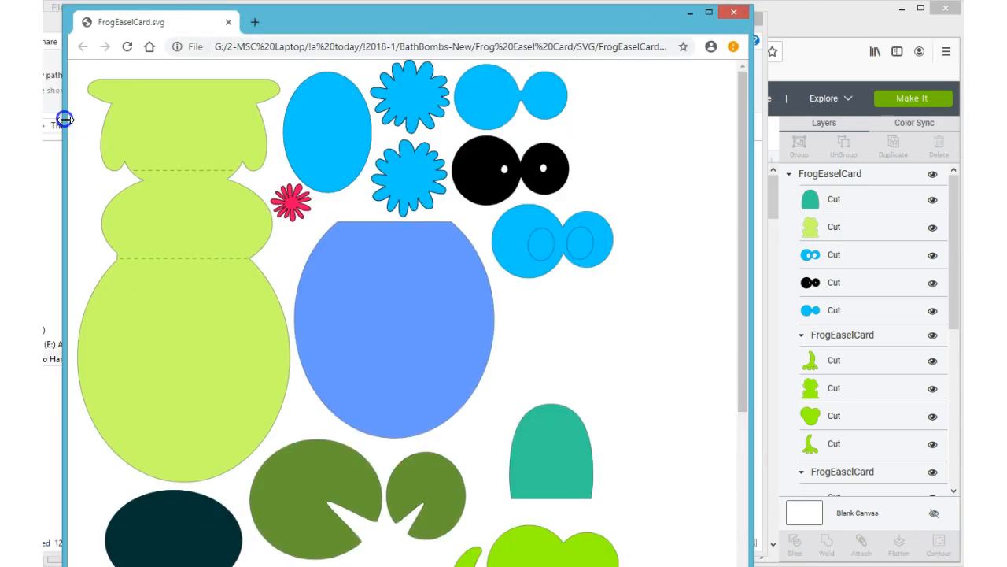
mouse_move(464, 332)
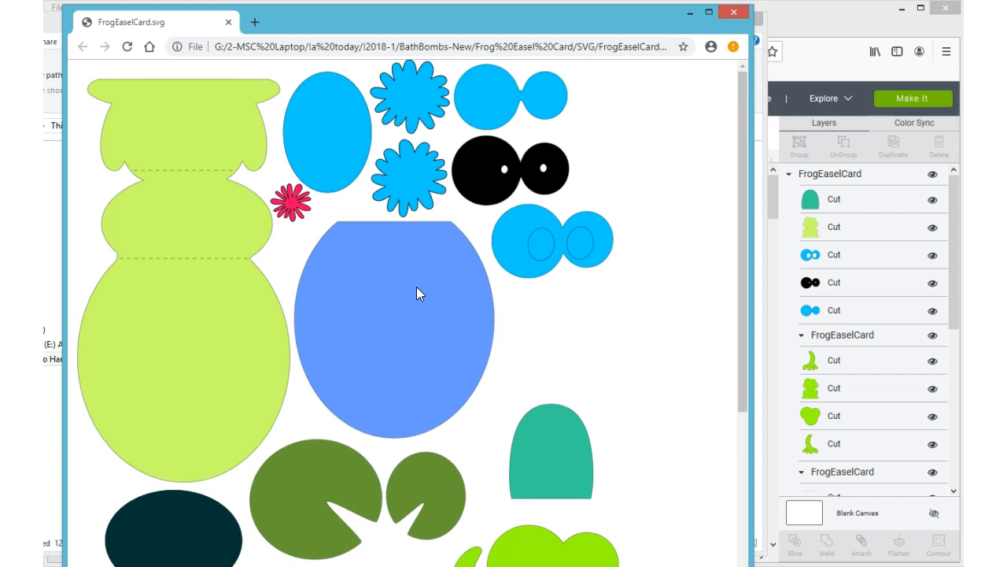
right_click(418, 293)
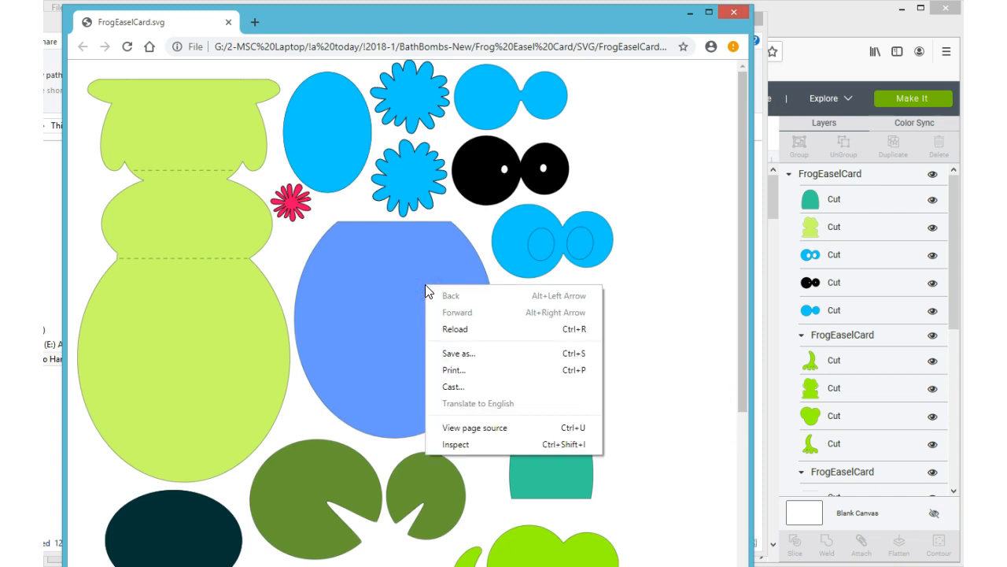
mouse_move(474, 435)
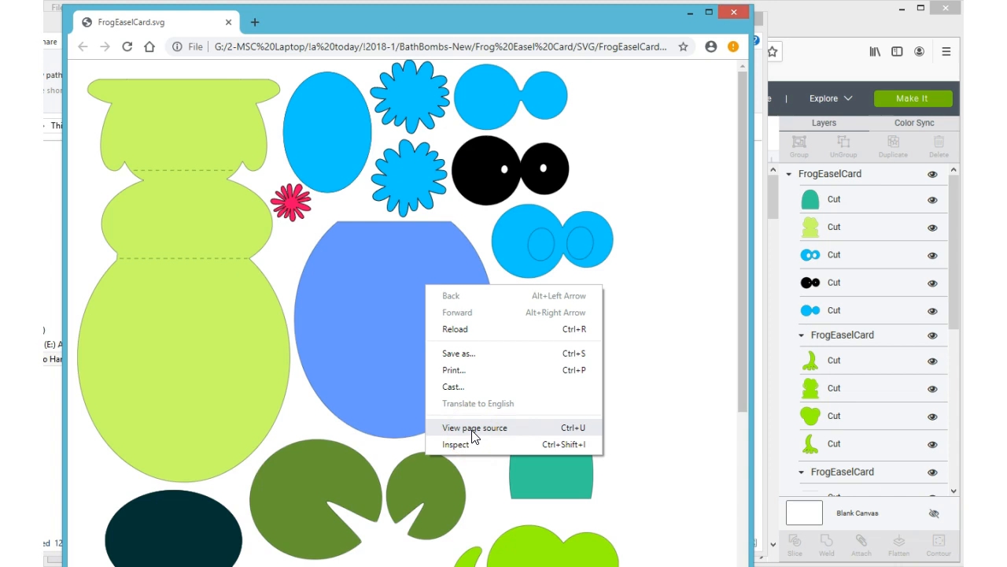
View the SVG source with width 793.7px and height 1103.1px, alongside the online calculator
click(474, 427)
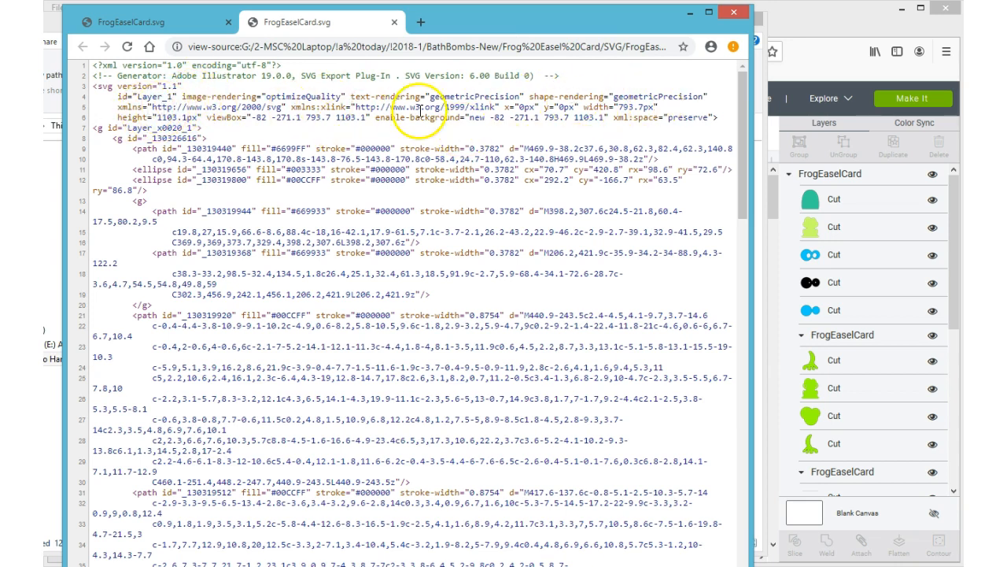
mouse_move(584, 106)
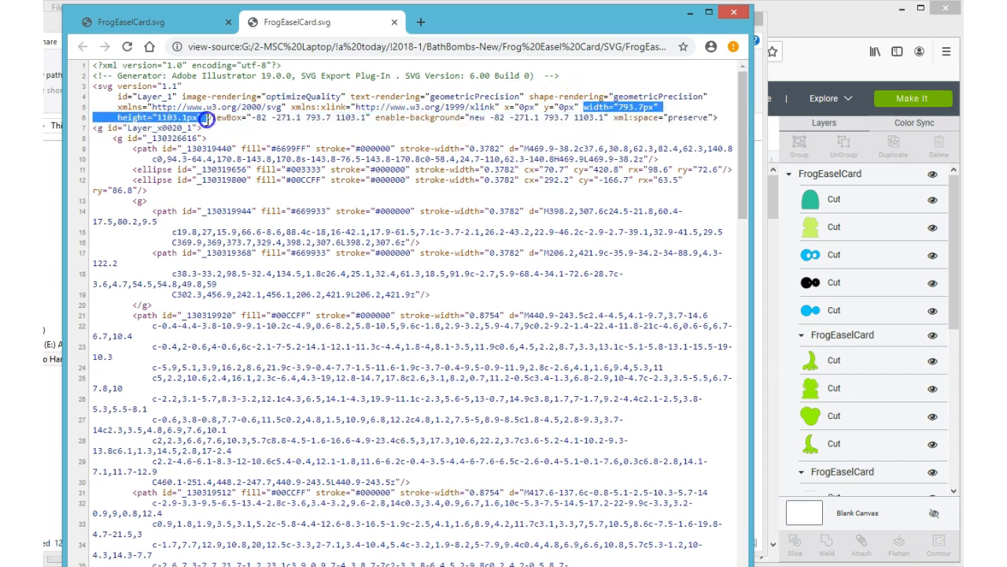
mouse_move(204, 118)
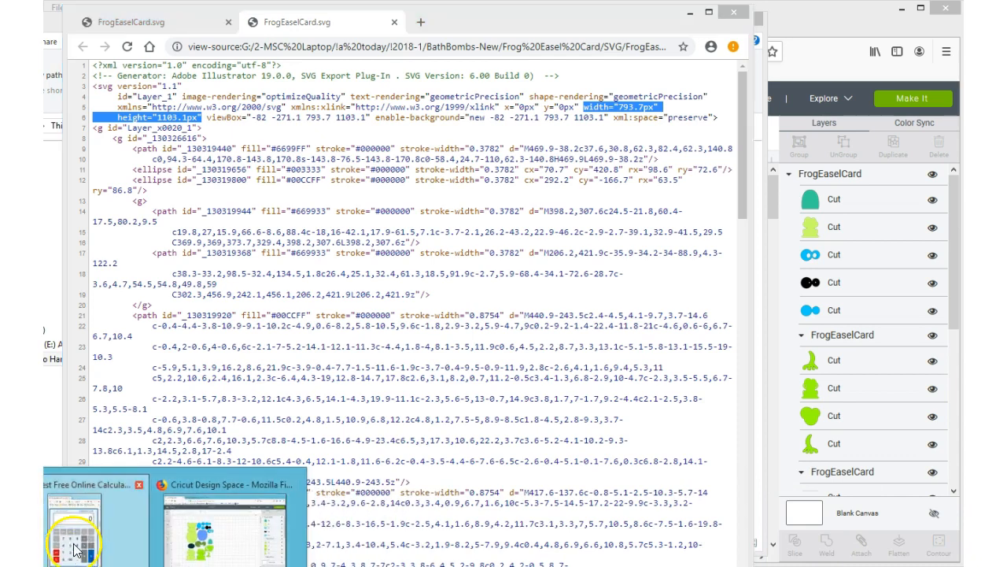
click(75, 516)
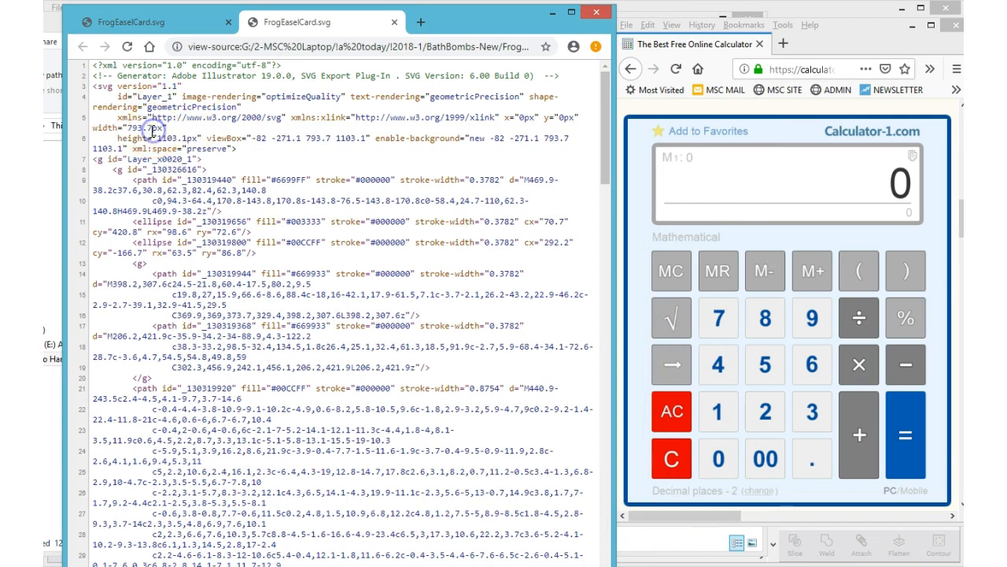
Enter the 793.7 width into Calculator-1.com and divide to convert pixels to inches
double_click(126, 128)
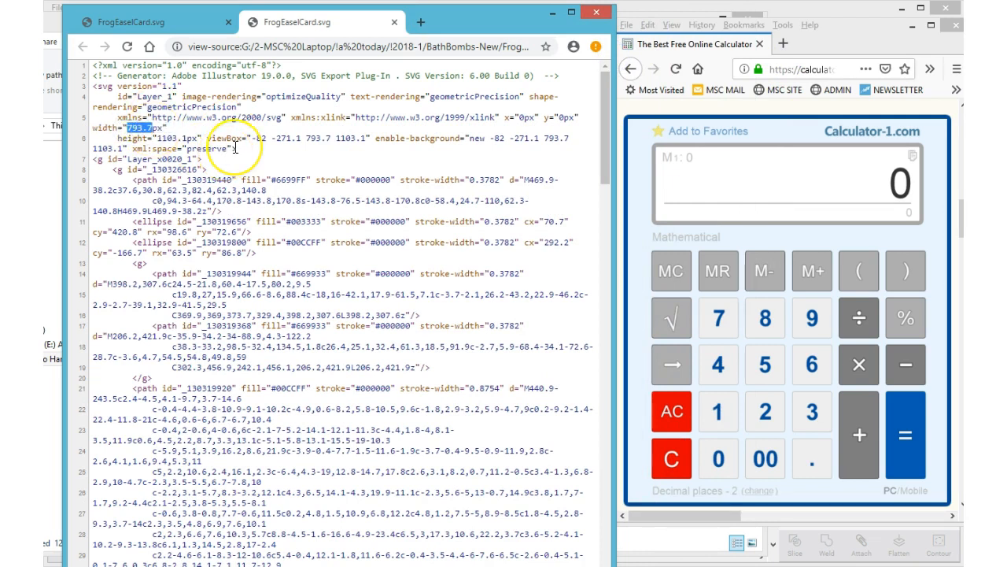
mouse_move(834, 171)
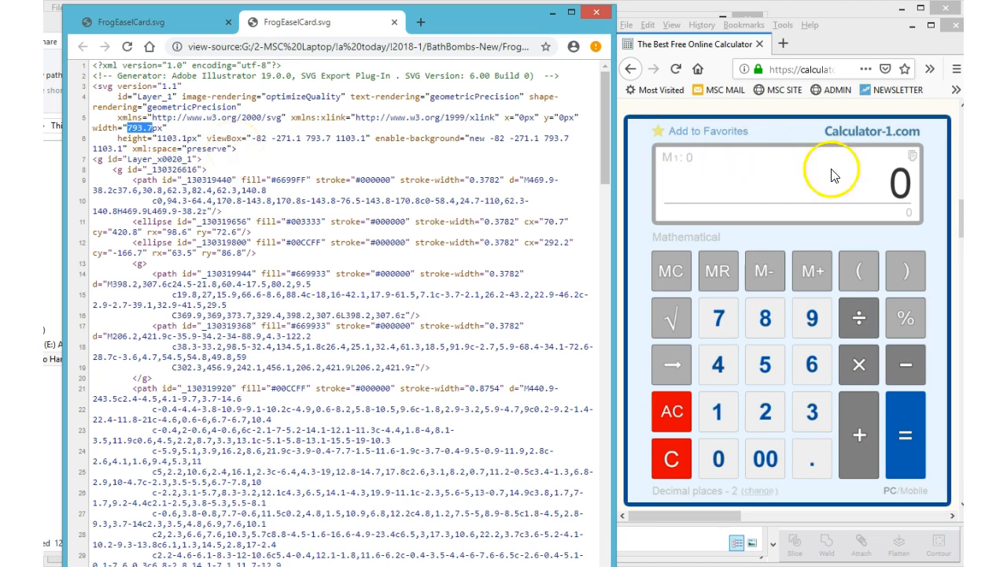
mouse_move(906, 188)
text(79)
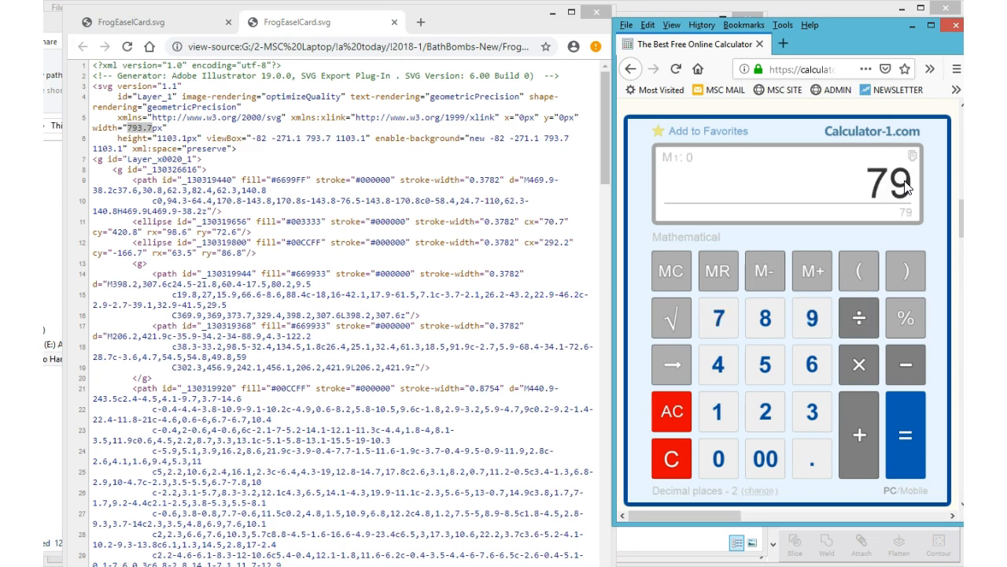
click(812, 411)
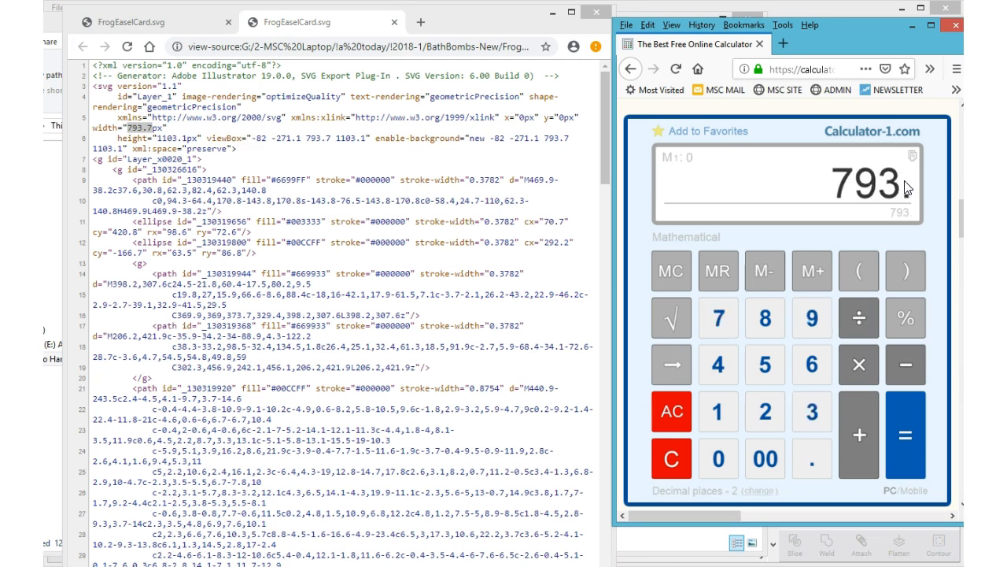
click(812, 459)
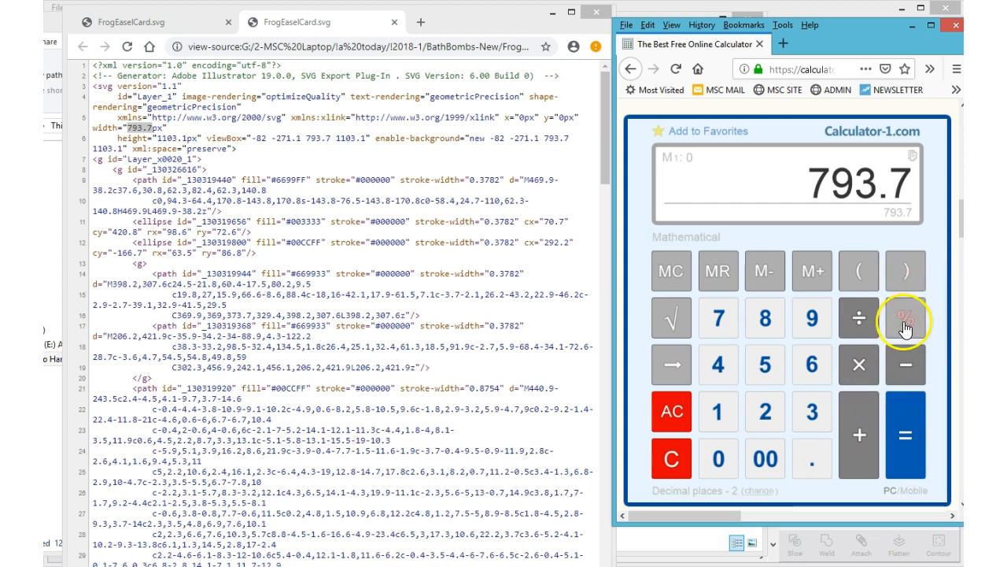
click(854, 319)
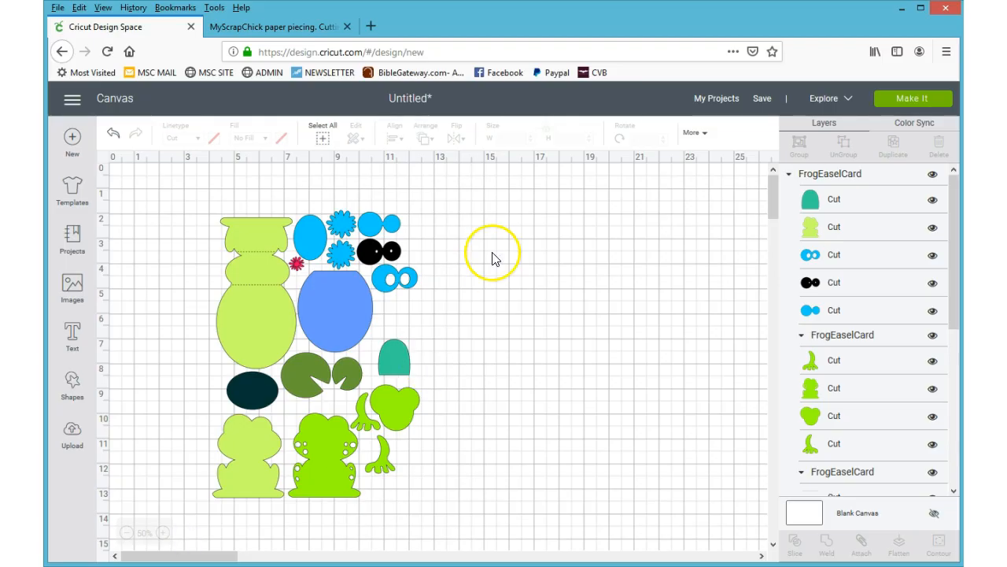
mouse_move(480, 232)
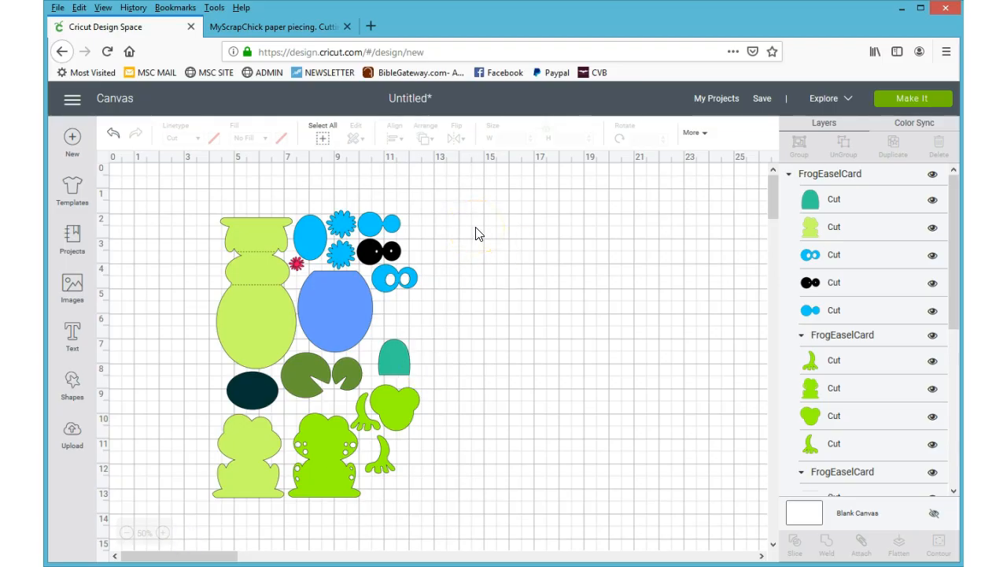
Select the frog easel card design and set its width to 11.02 inches (15.308 tall)
click(323, 138)
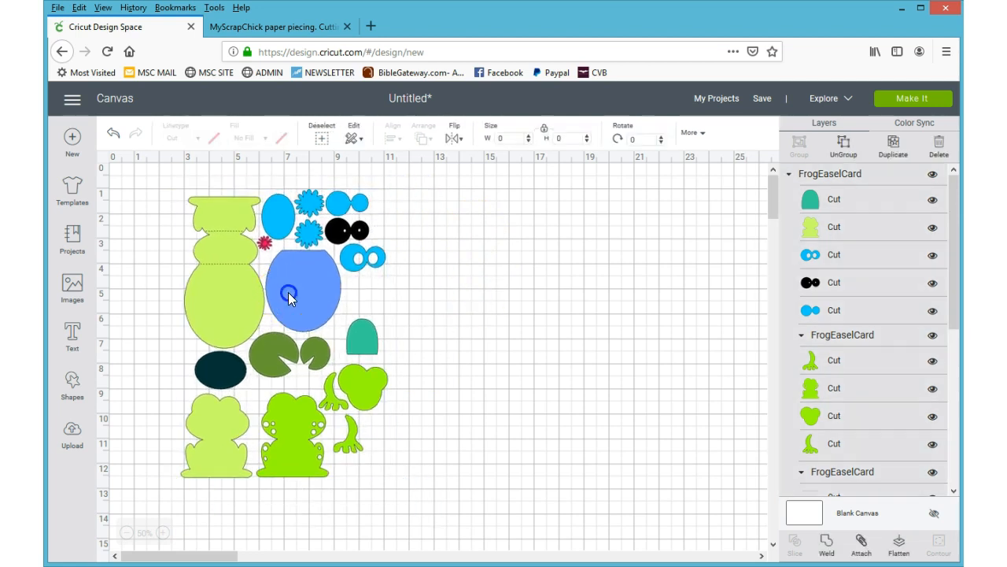
click(289, 297)
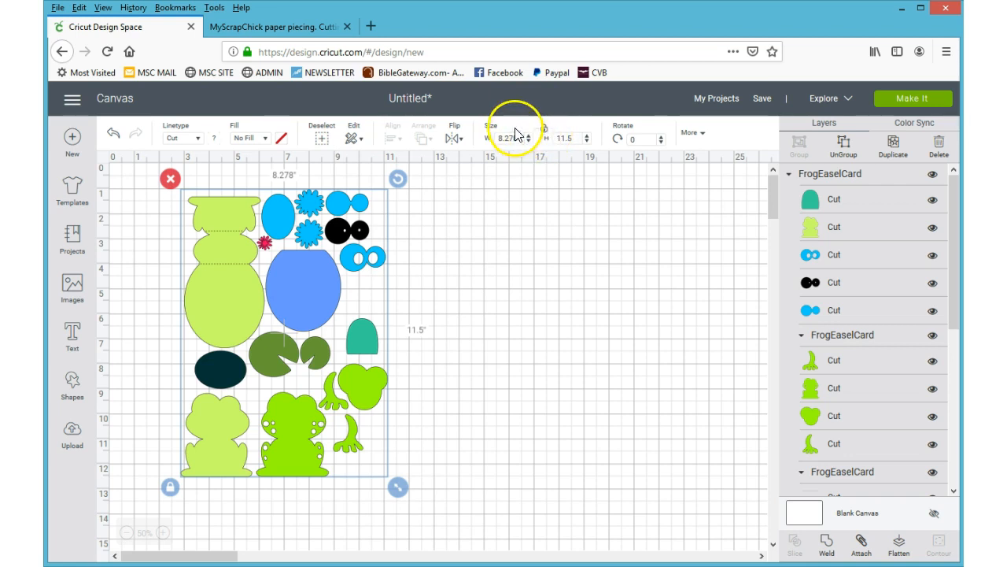
click(506, 138)
text(11.02)
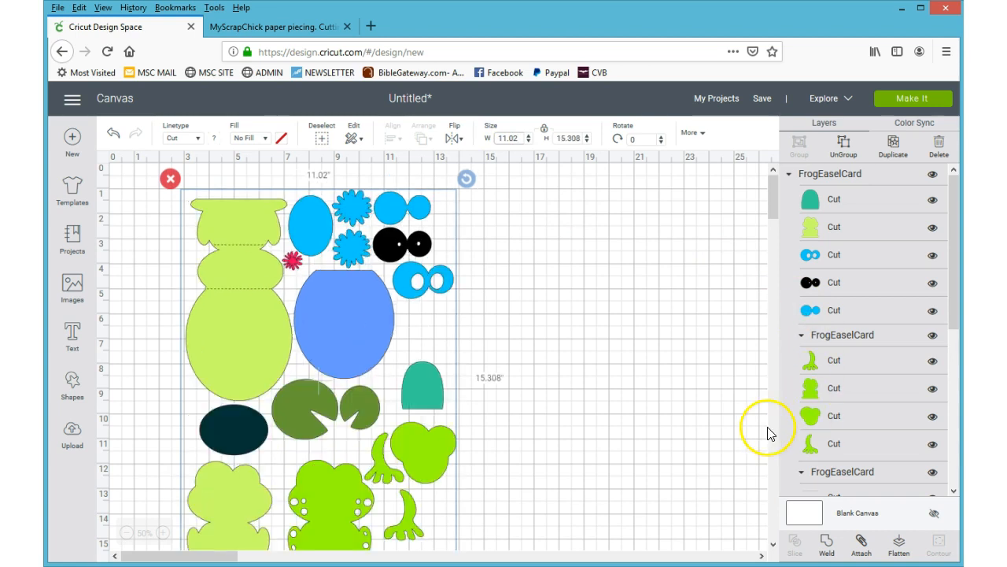
mouse_move(616, 275)
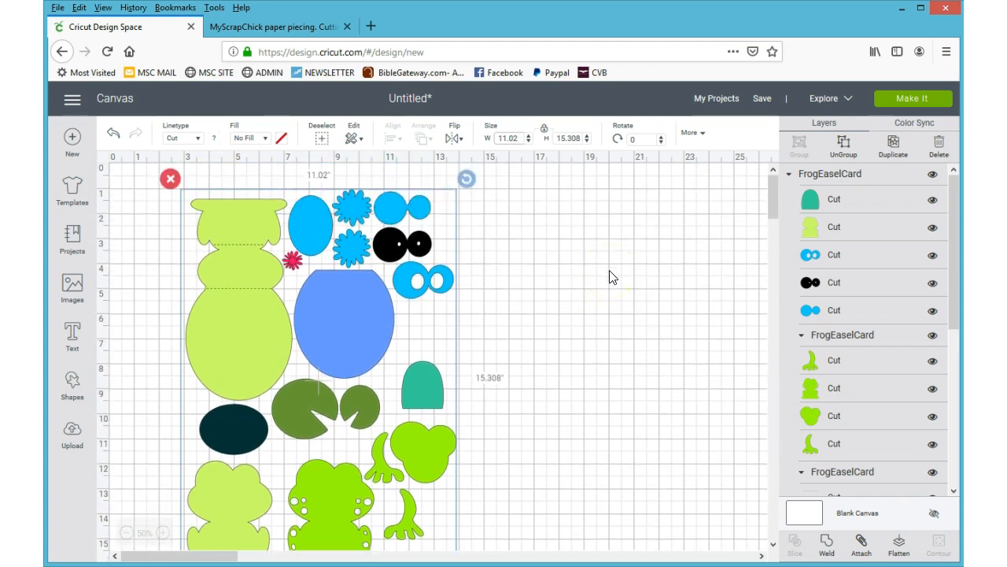
scroll(down, 3)
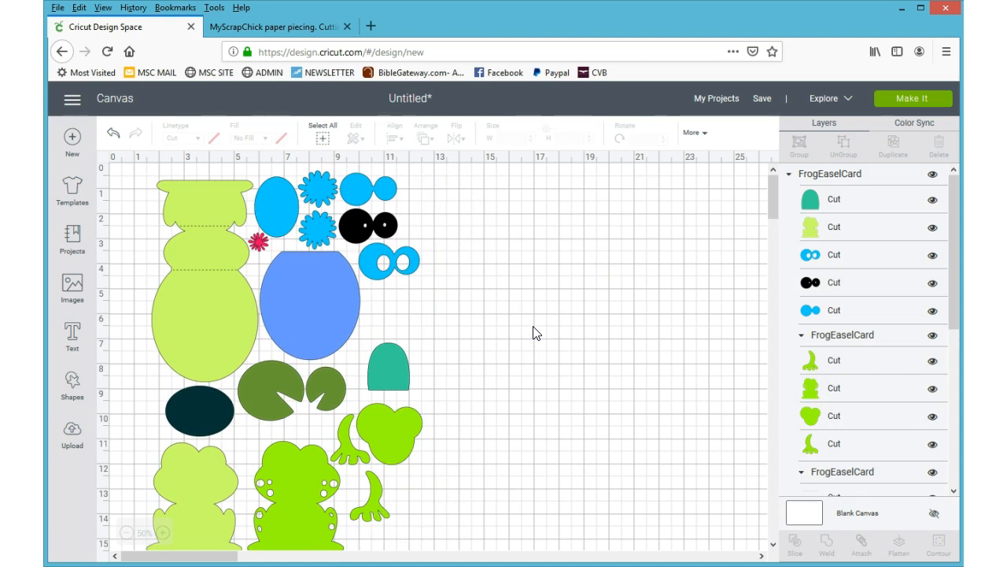
mouse_move(378, 146)
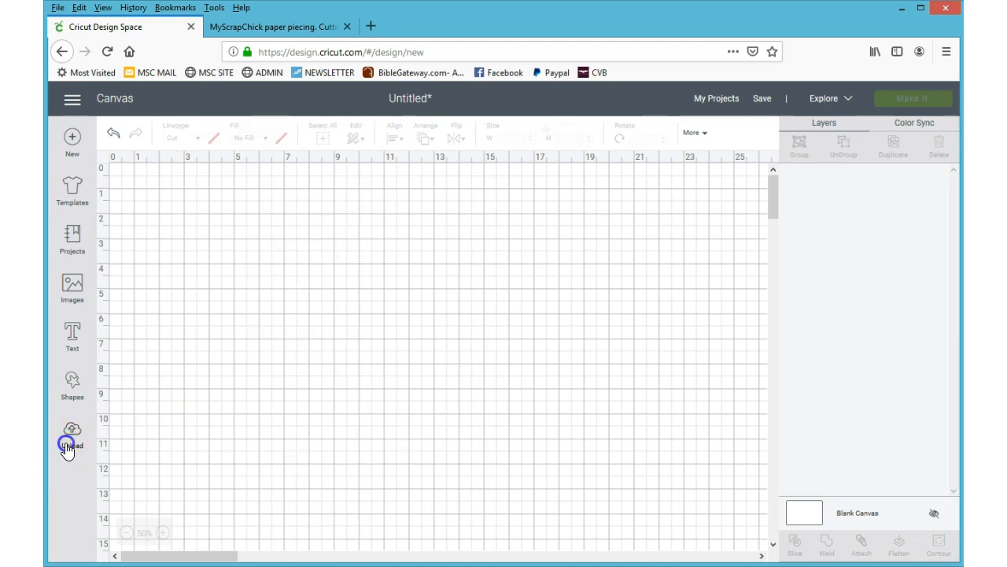
Open the Upload page and choose the DuckPondBoxCard image from recent uploads
click(71, 430)
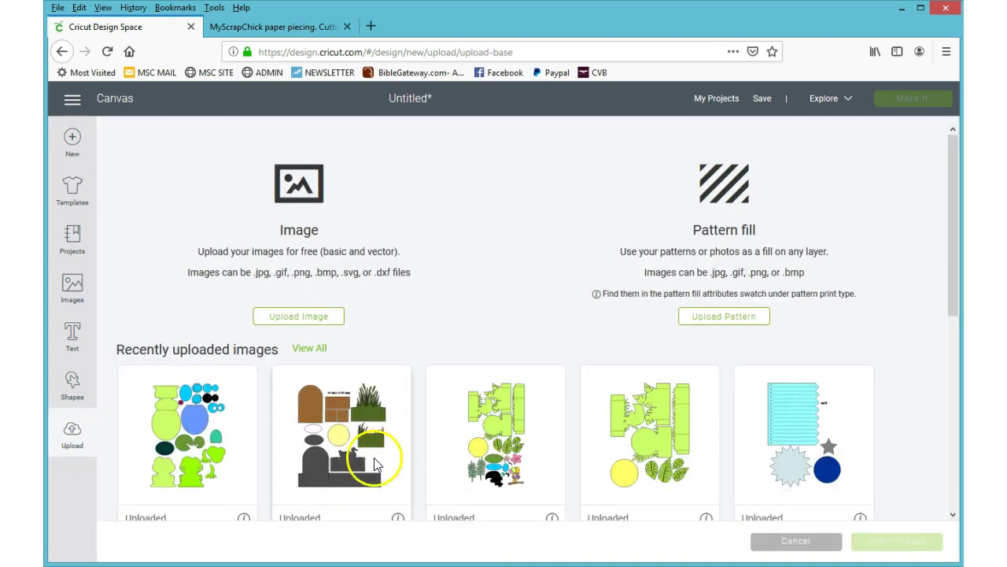
click(341, 433)
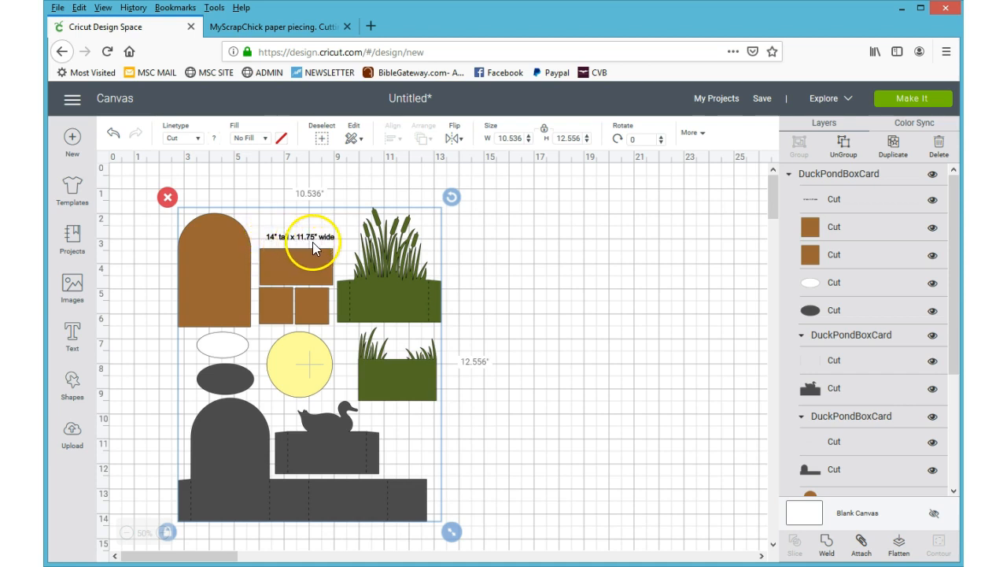
Set the duck pond box card's width to 11.75 inches, giving about 14.002 inches tall
click(511, 138)
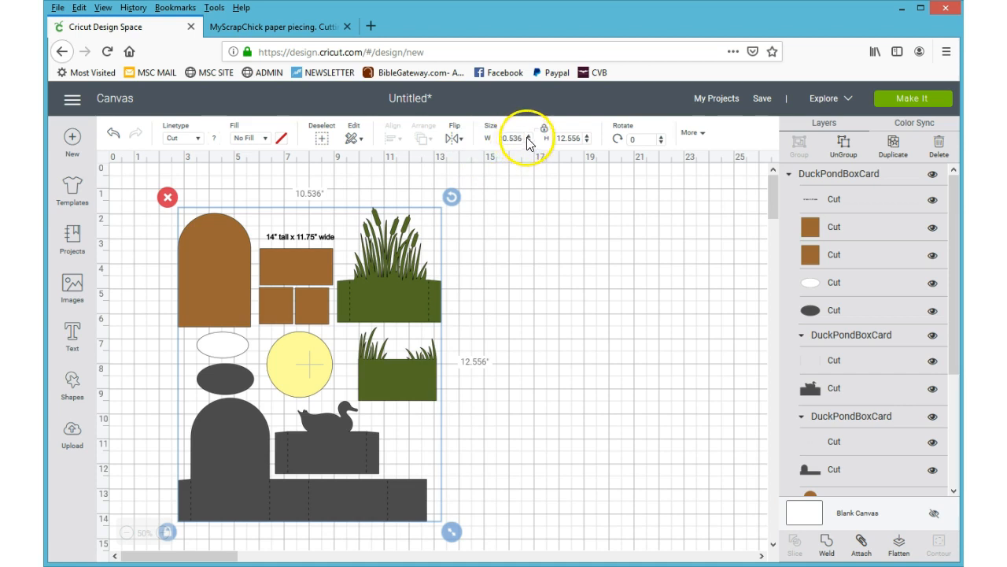
click(516, 138)
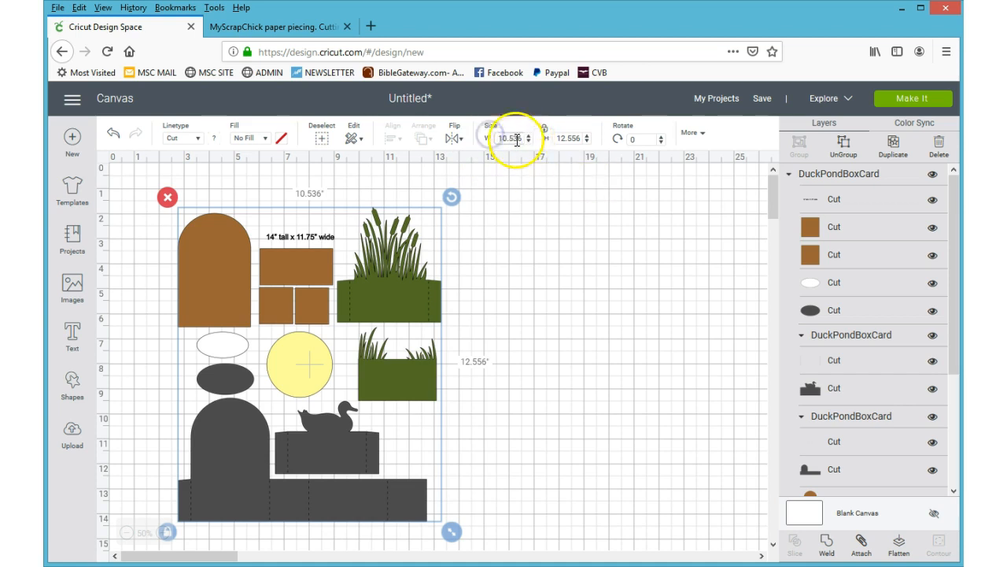
click(509, 137)
text(11.75)
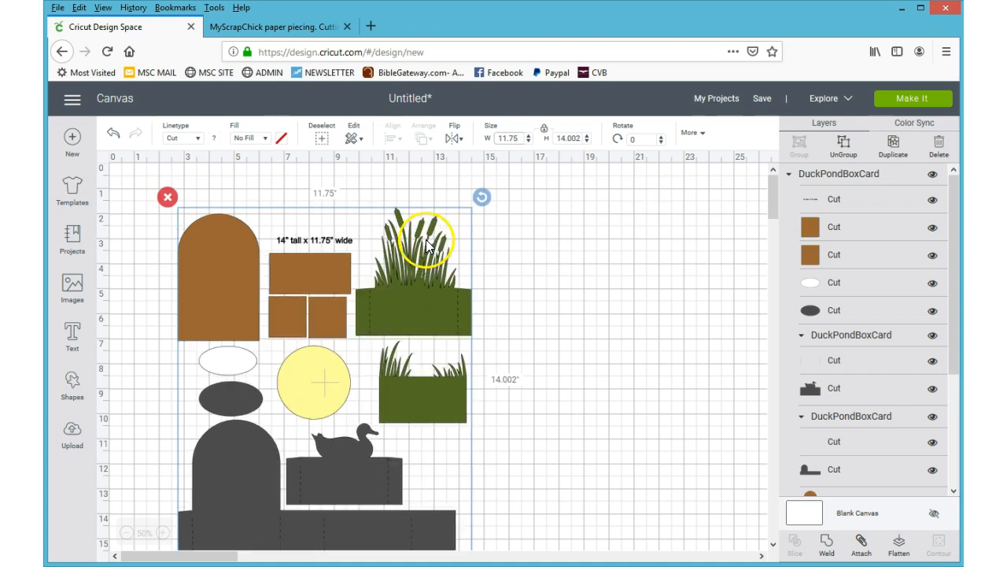
scroll(down, 3)
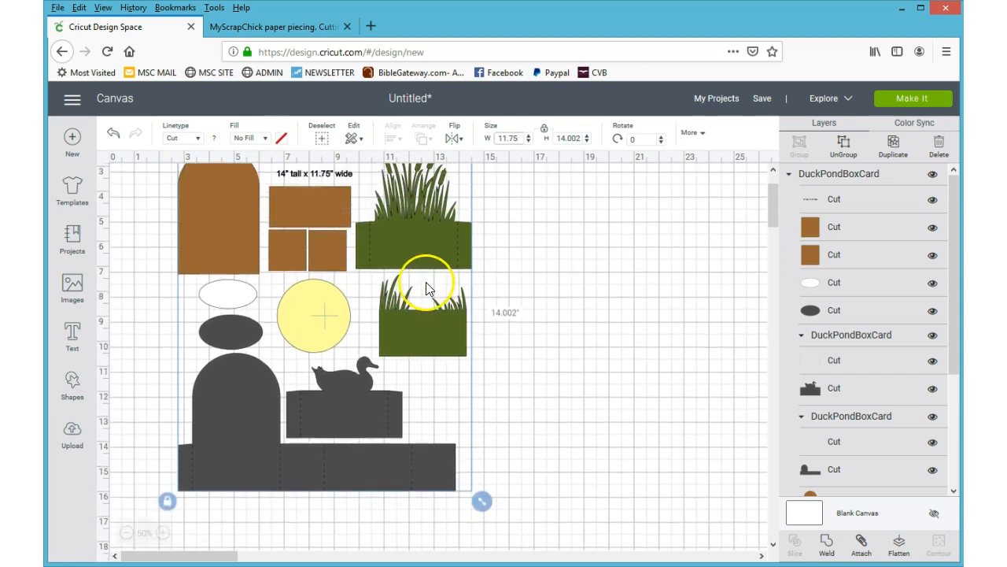